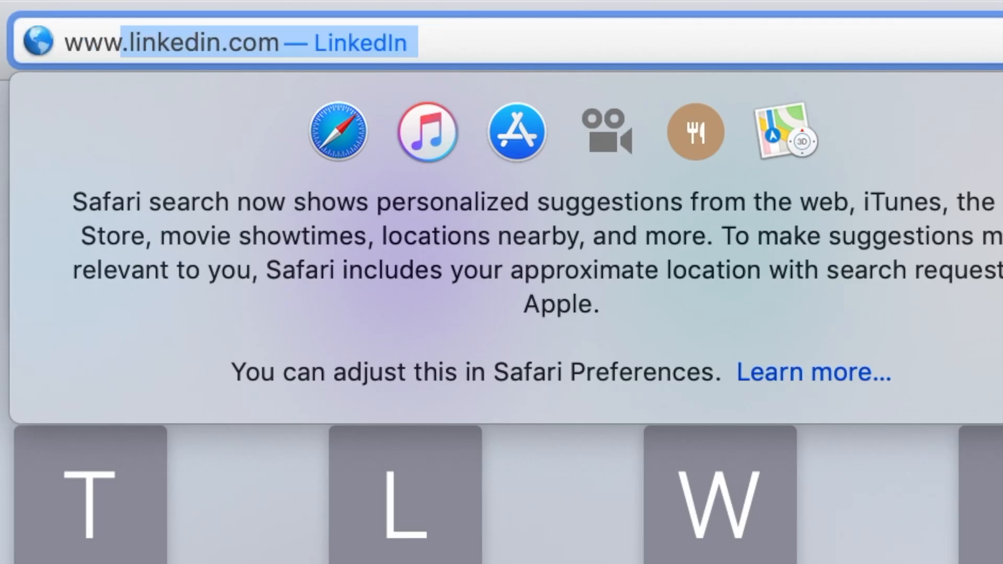
type("www.anaconda.co")
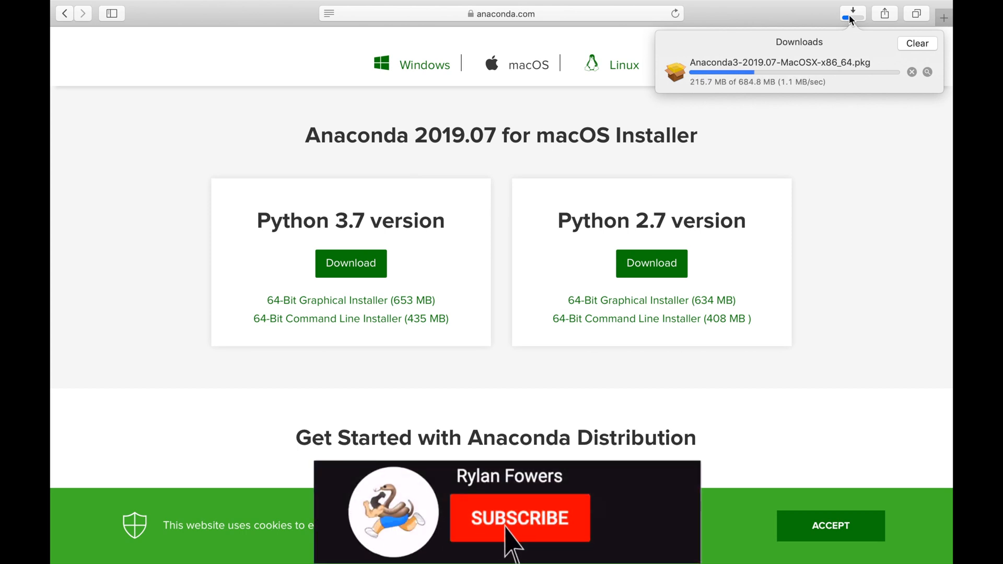
left_click(519, 519)
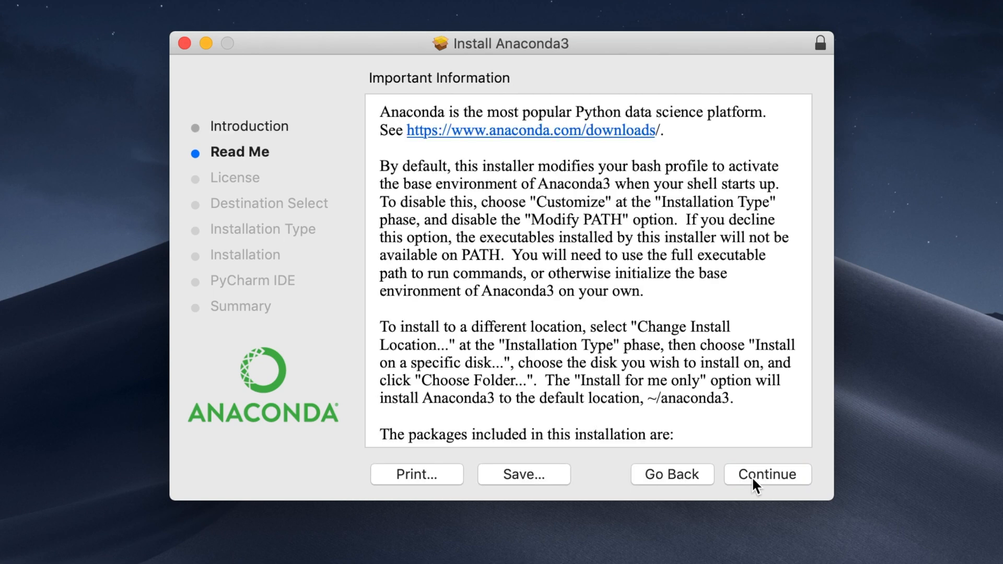
Continue past Read Me and License, then choose a custom install folder on Macintosh HD
left_click(767, 475)
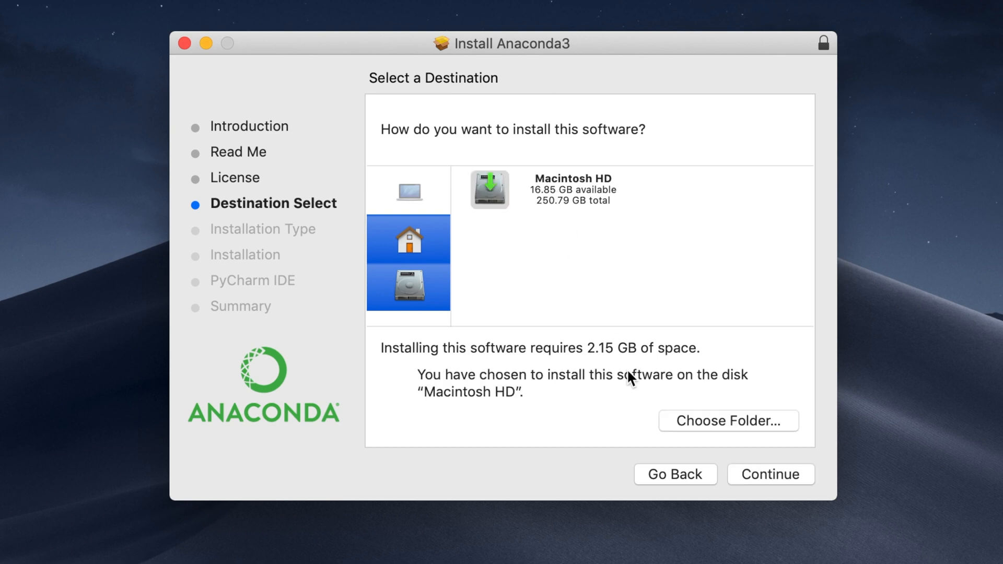
left_click(727, 421)
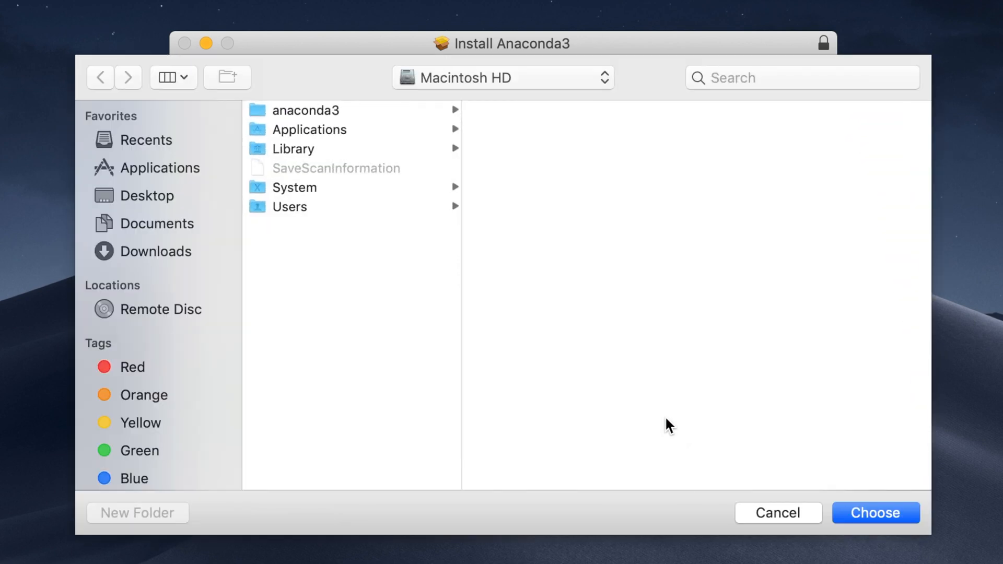
Select Users › Guest on Macintosh HD as the Anaconda3 install destination
left_click(289, 206)
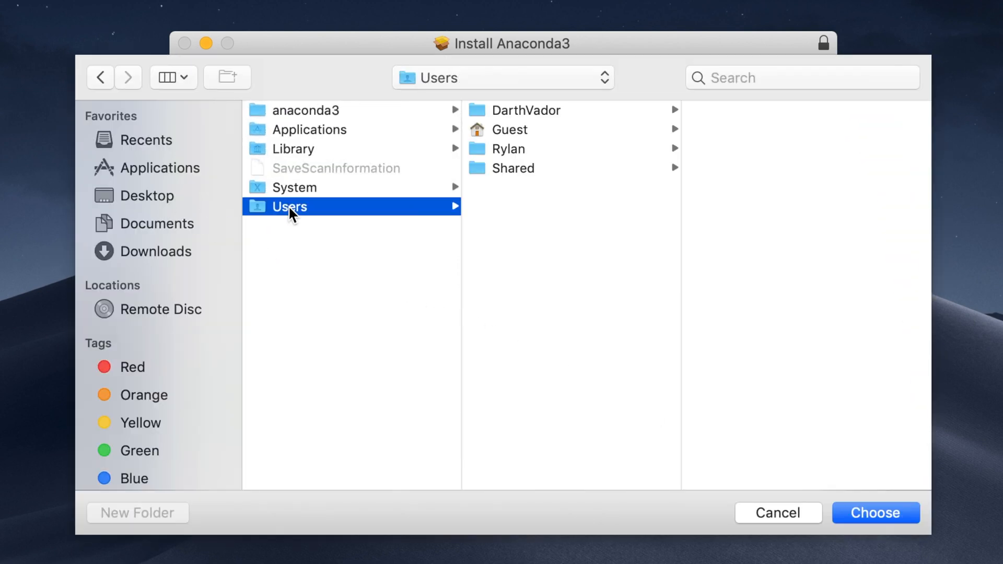
left_click(510, 130)
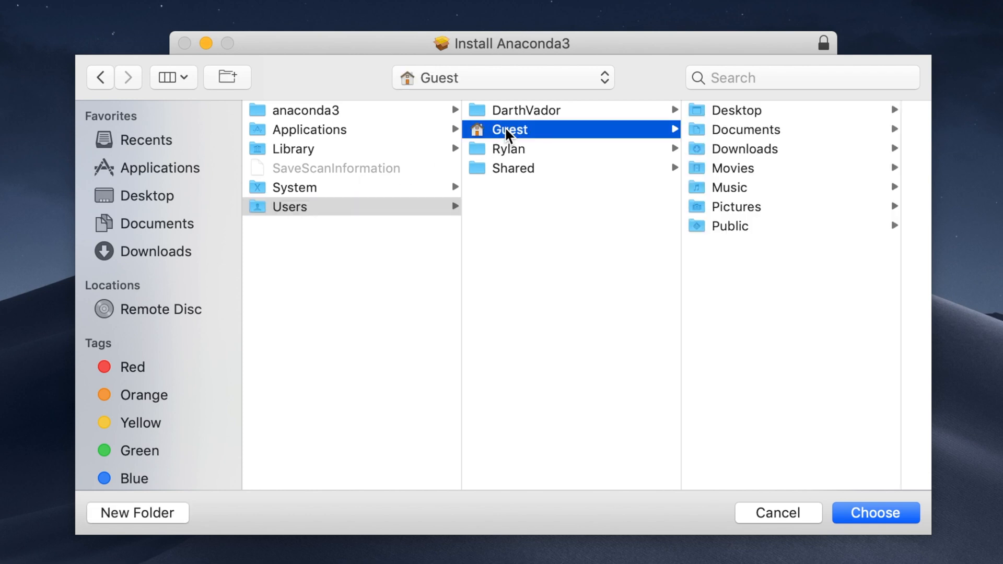
mouse_move(774, 399)
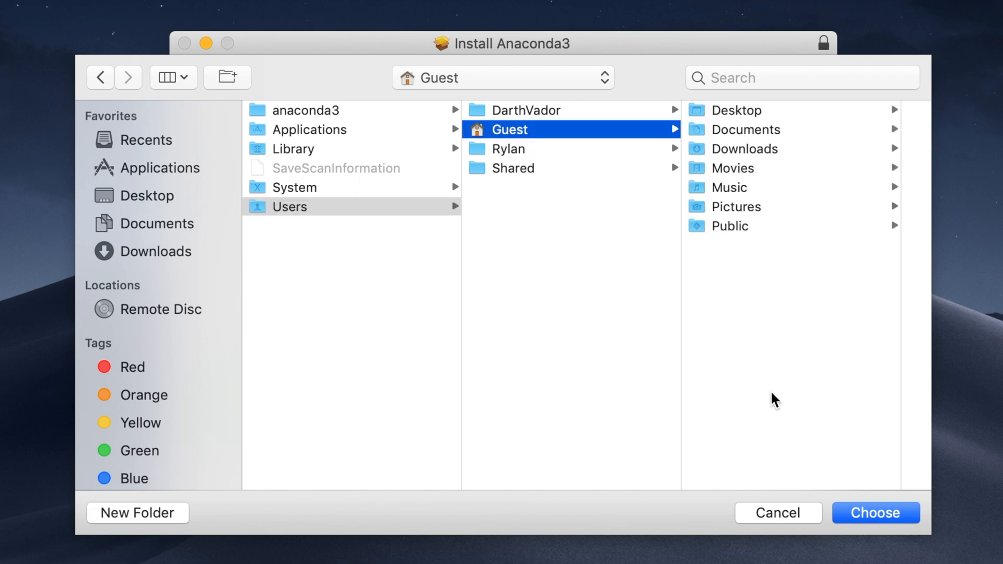
left_click(875, 512)
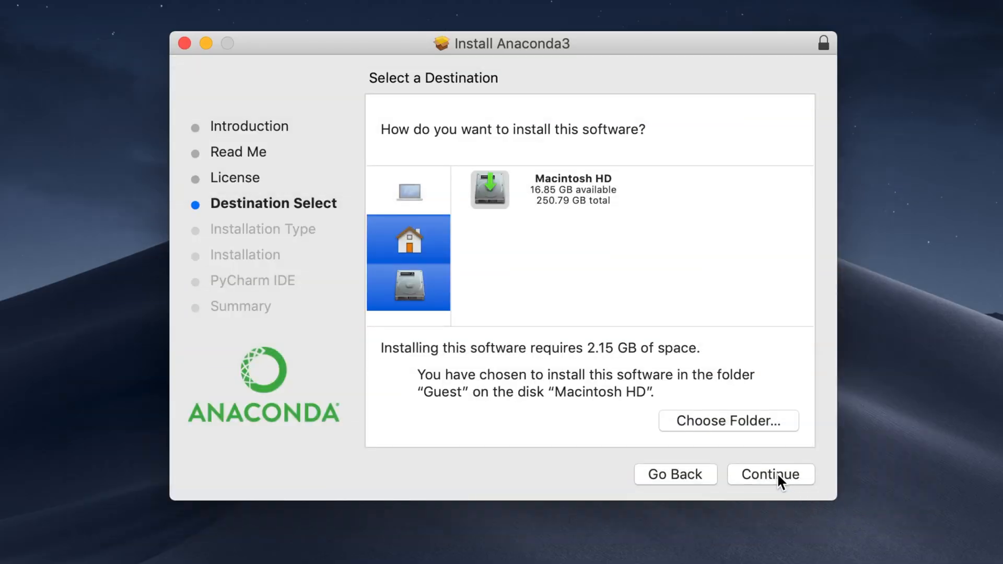
Run the standard Anaconda3 installation to completion, skip the PyCharm page and close the installer
left_click(771, 474)
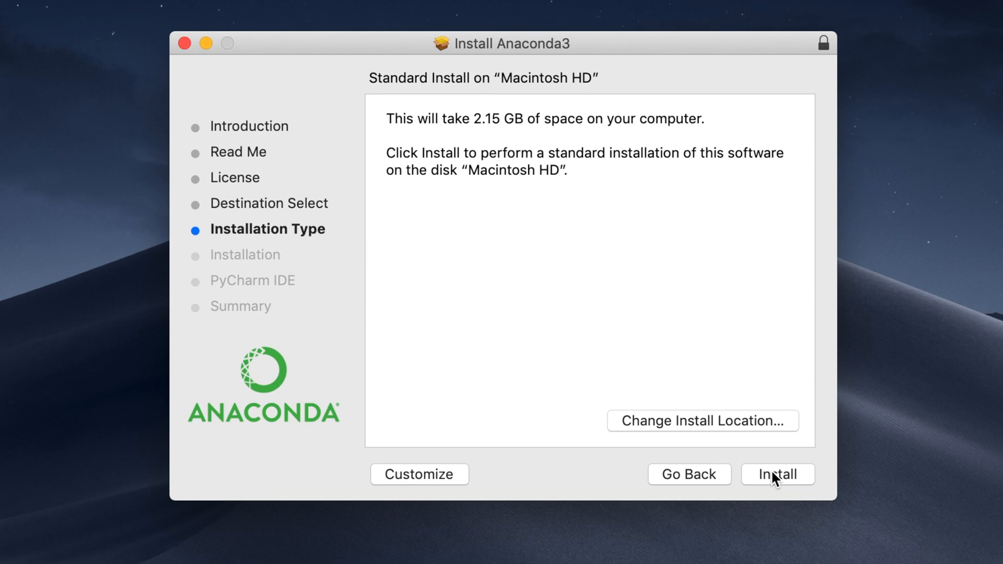
left_click(777, 474)
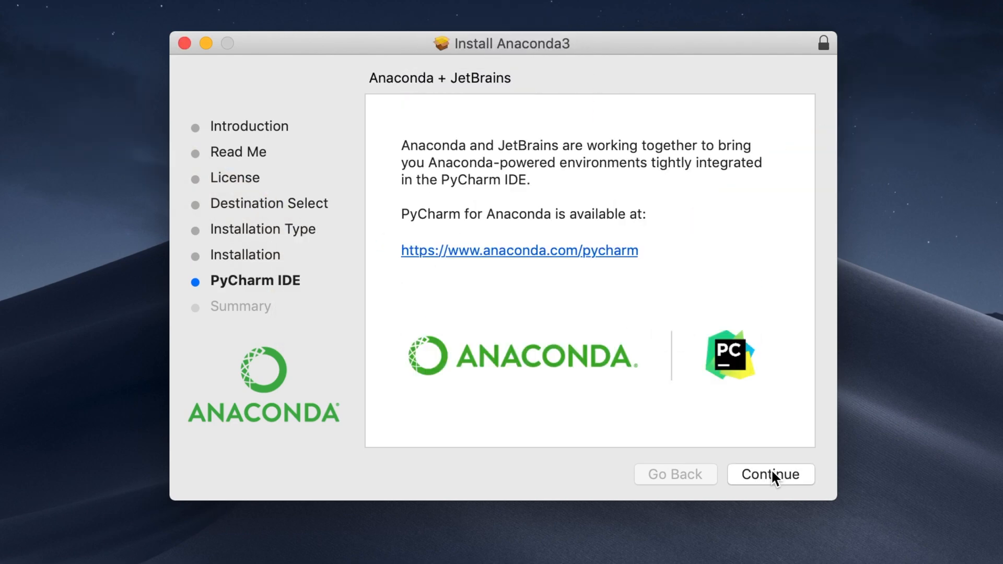
left_click(770, 475)
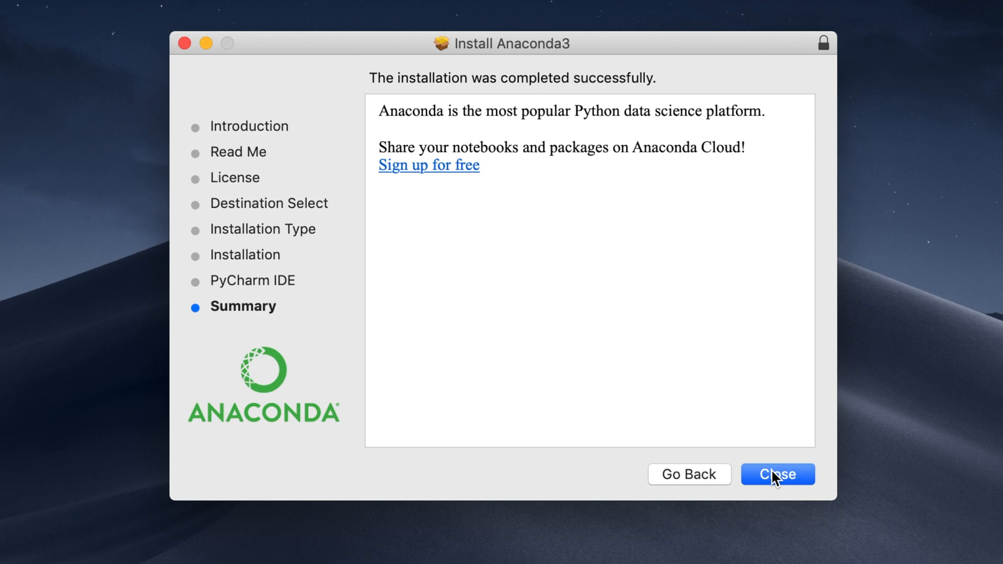
left_click(778, 475)
type("atom")
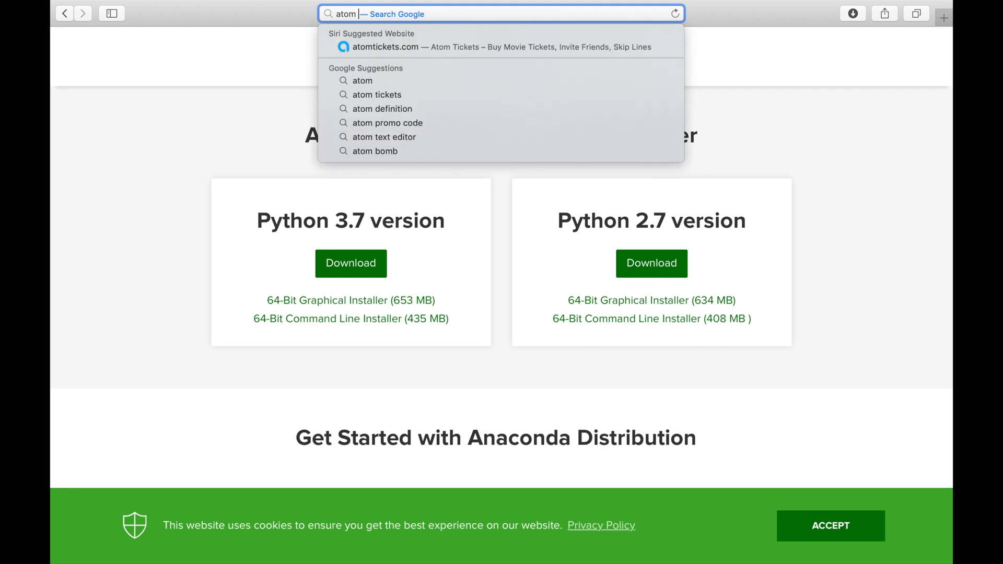
Search Google for 'atom text editor' and open the official atom.io result
left_click(386, 136)
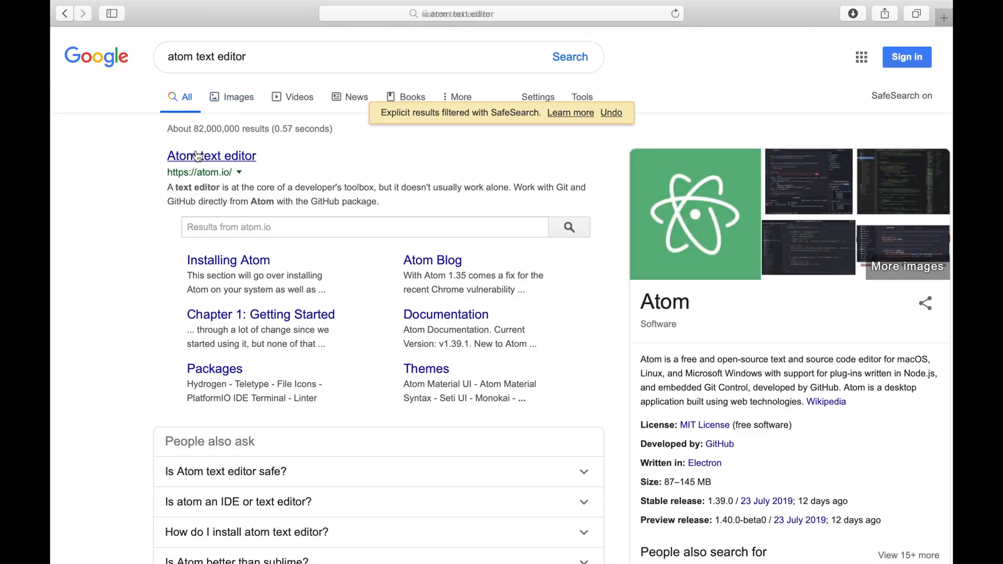
left_click(212, 155)
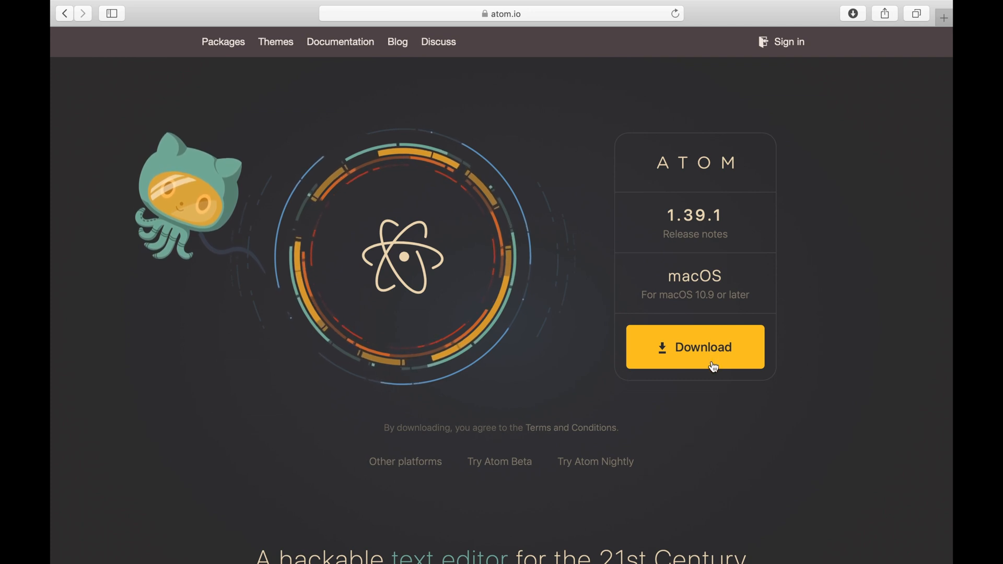
Download Atom for macOS (atom-mac.zip) and check its progress in the Downloads popover
left_click(695, 347)
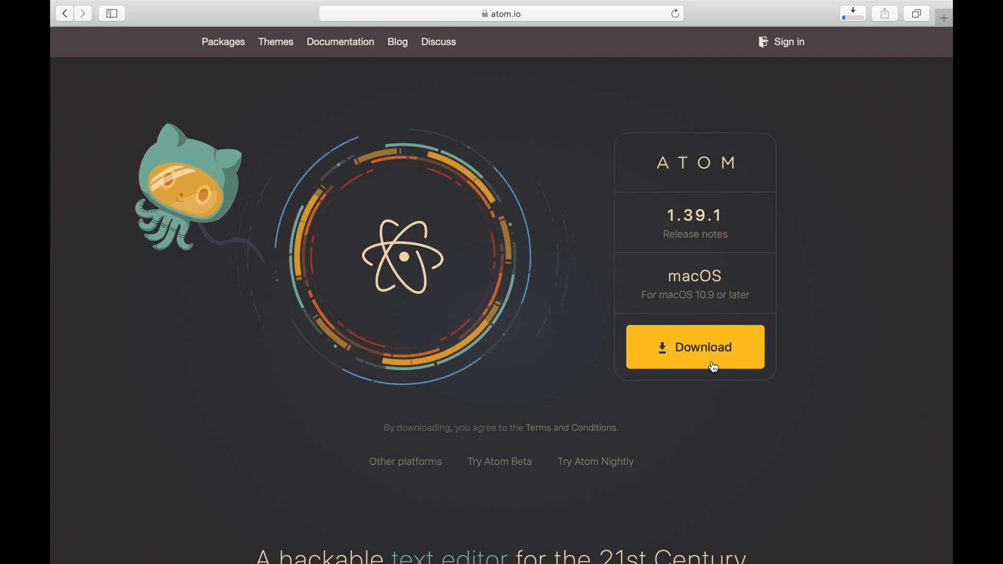
left_click(695, 347)
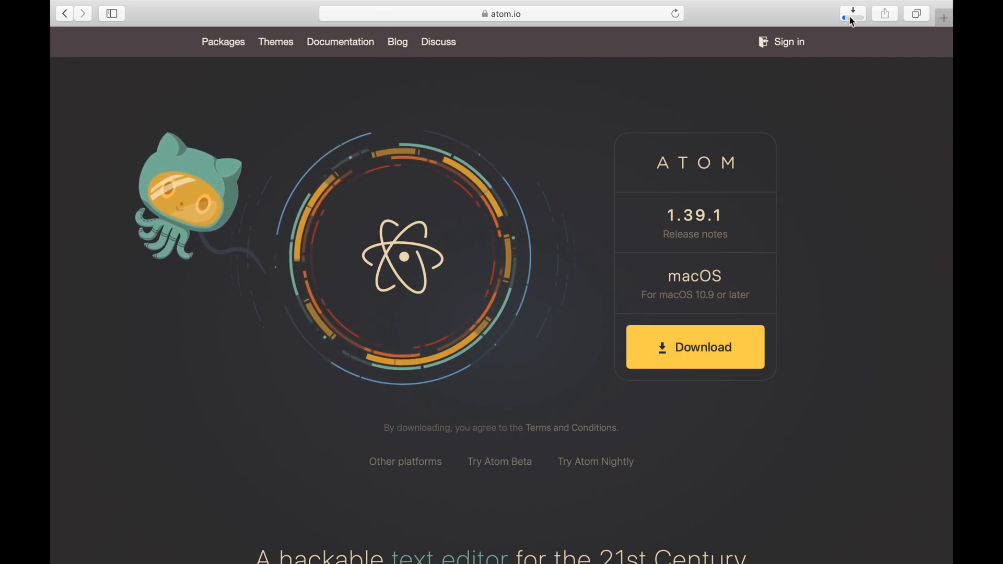
left_click(852, 14)
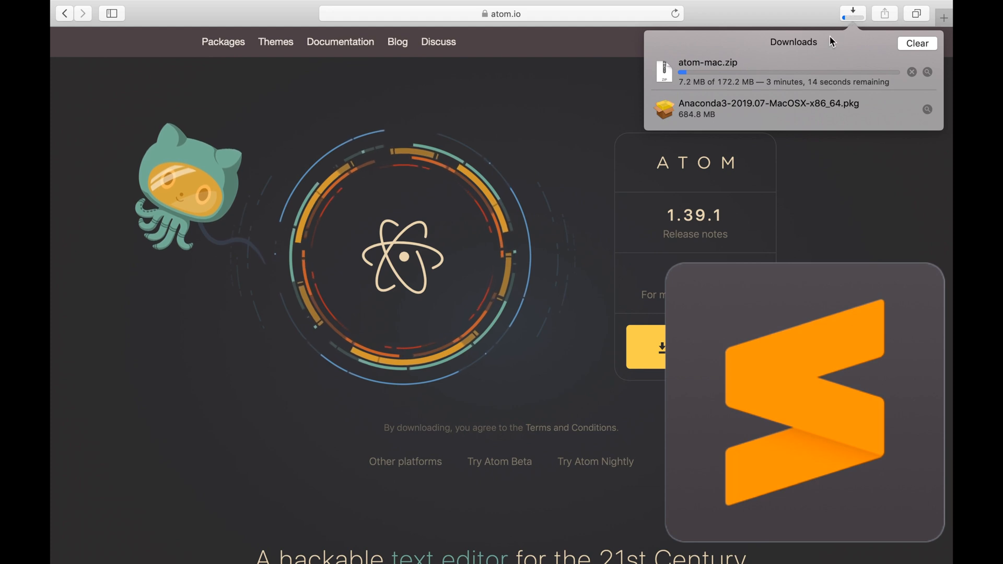